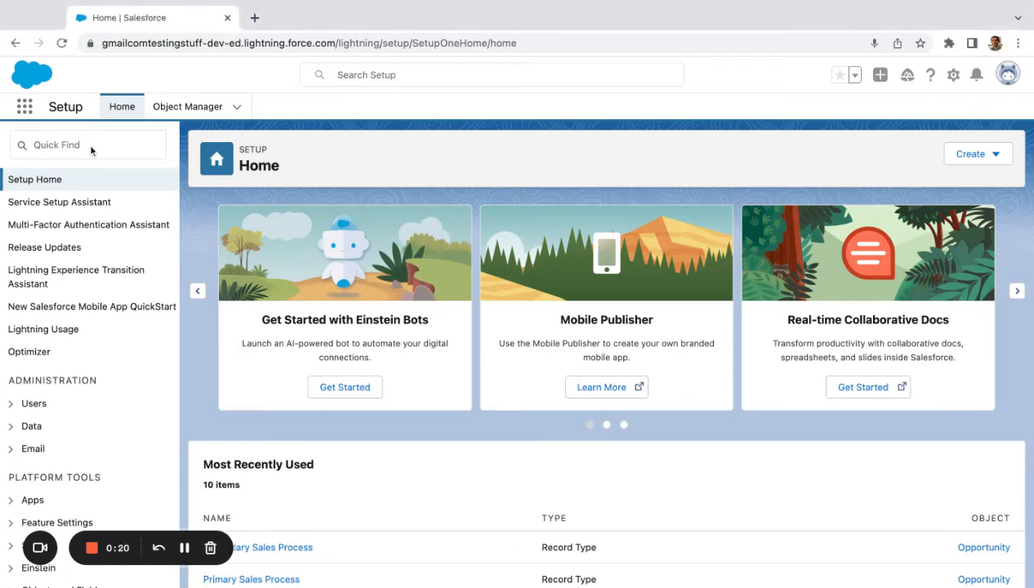
Step: Find Report Types via a 'Rep' Setup search and permanently dismiss its intro page
type("Rpo")
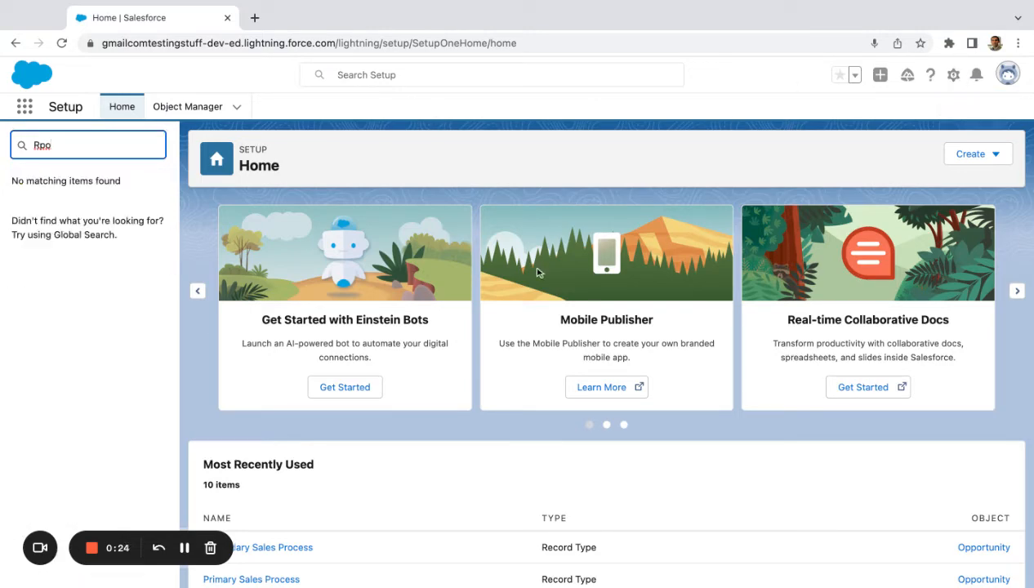
type("Report")
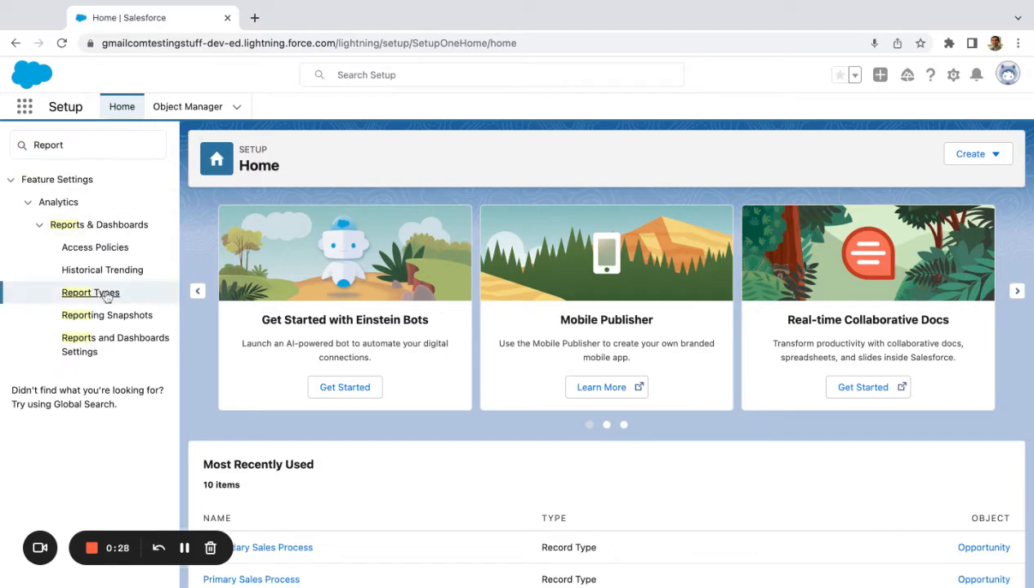
left_click(90, 292)
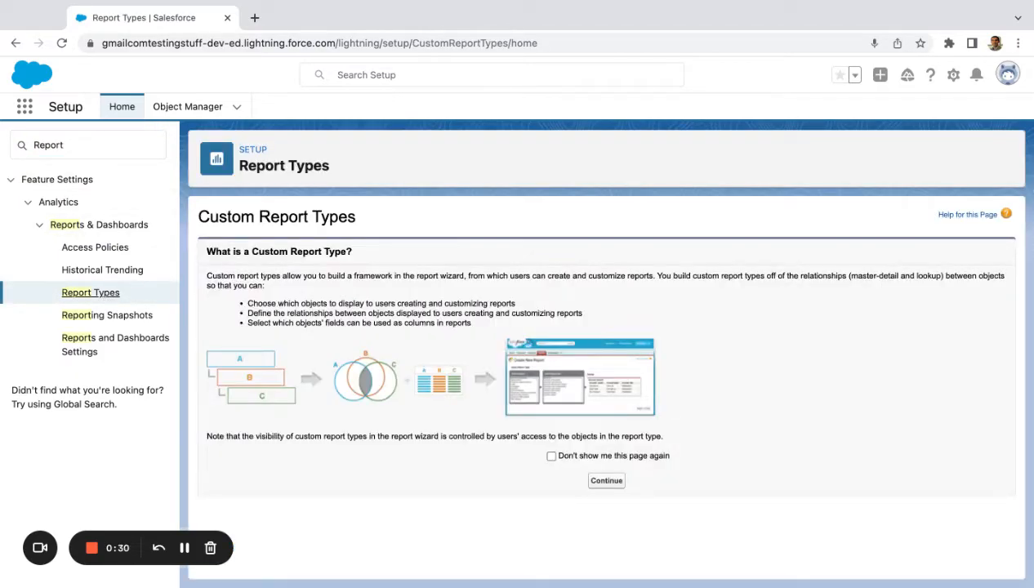
left_click(551, 456)
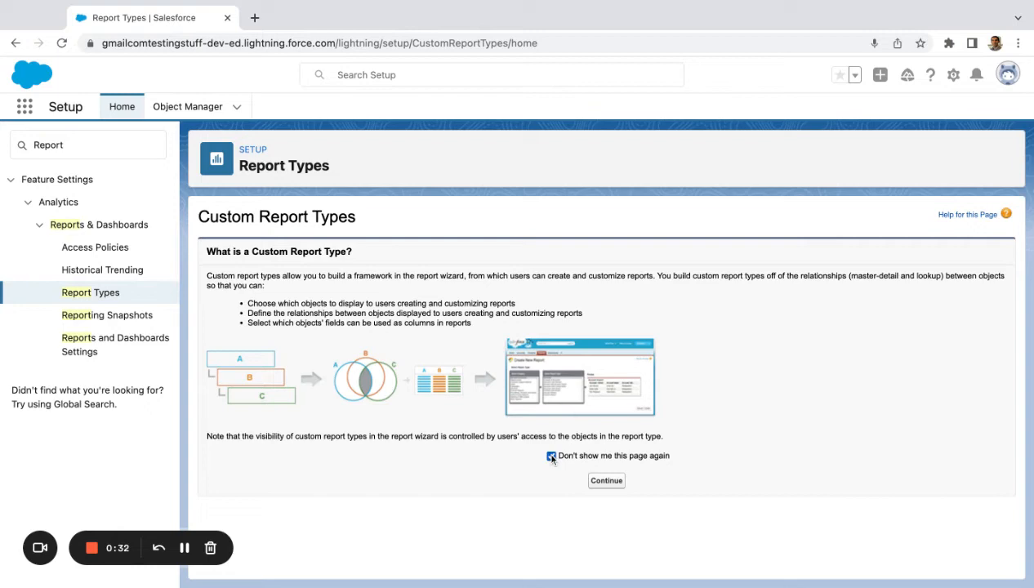
left_click(606, 480)
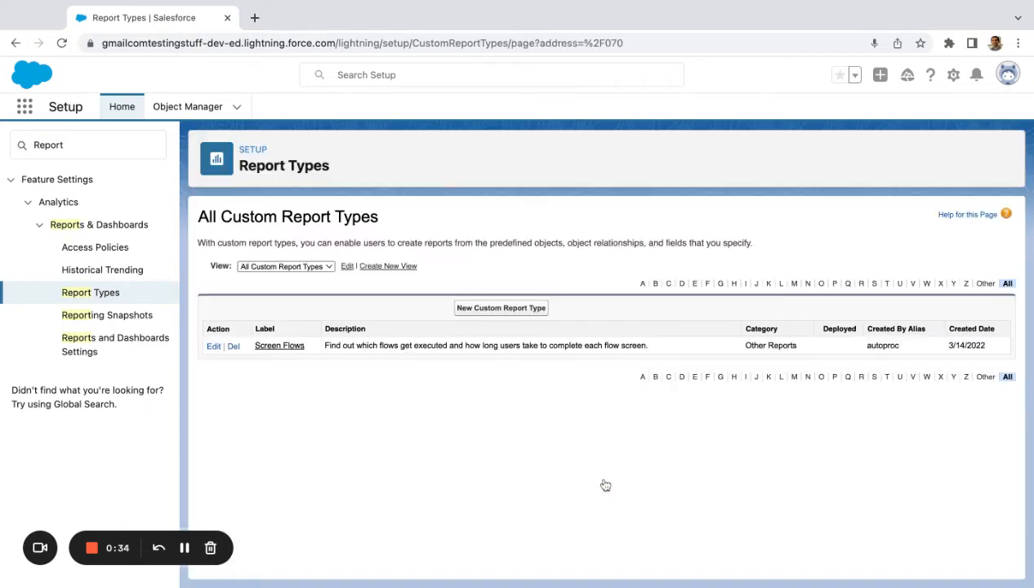
Step: Define a Deployed report type 'Reports & Dashboard Components' on Reports, in Other Reports
left_click(501, 308)
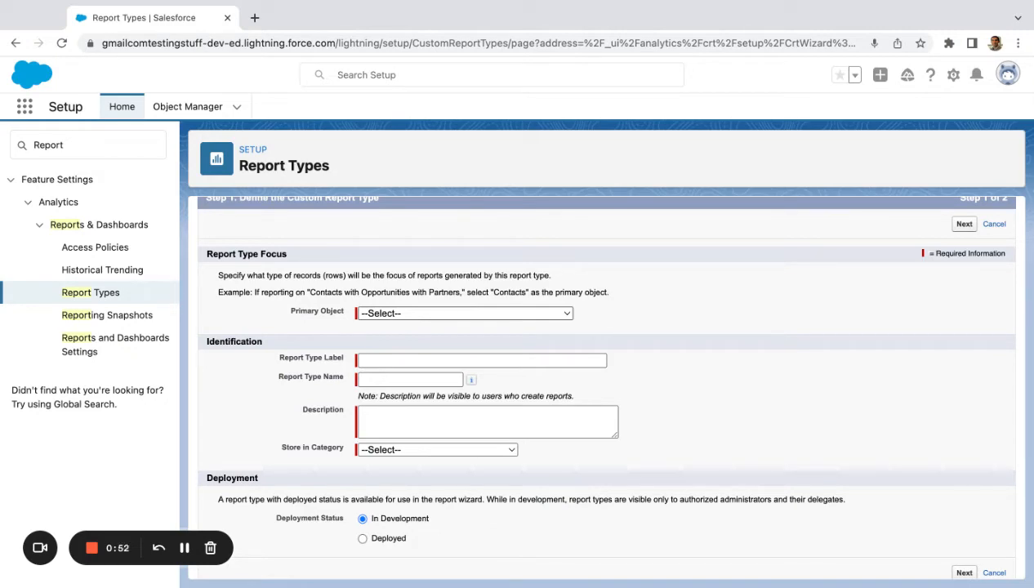
left_click(464, 313)
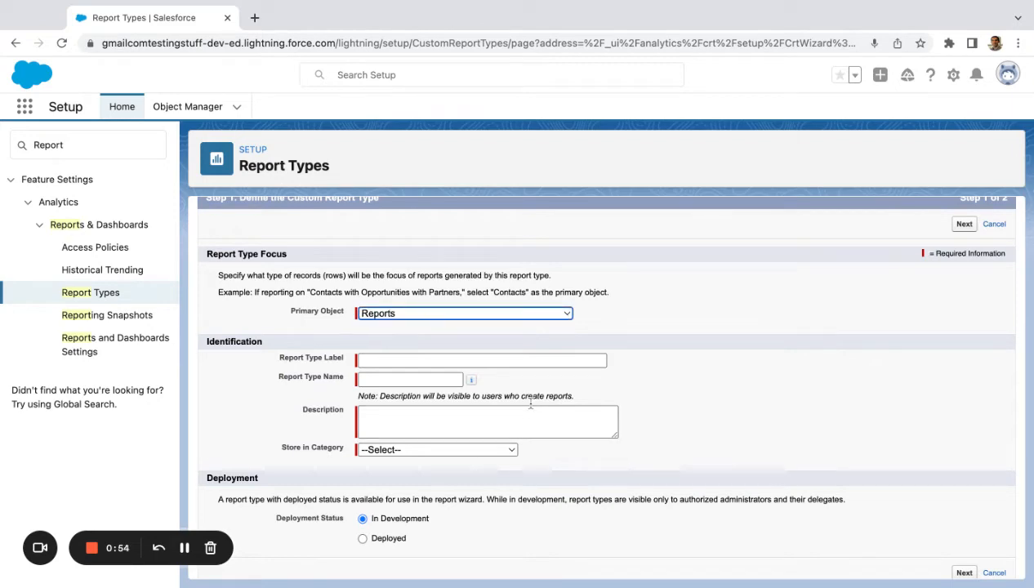
type("Re")
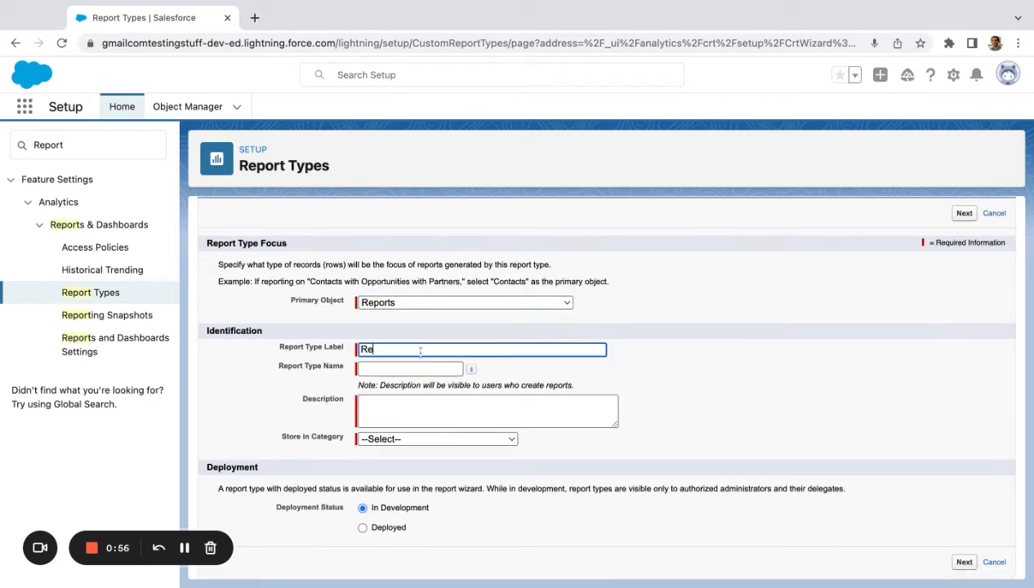
type("Reports & Dashboard Components")
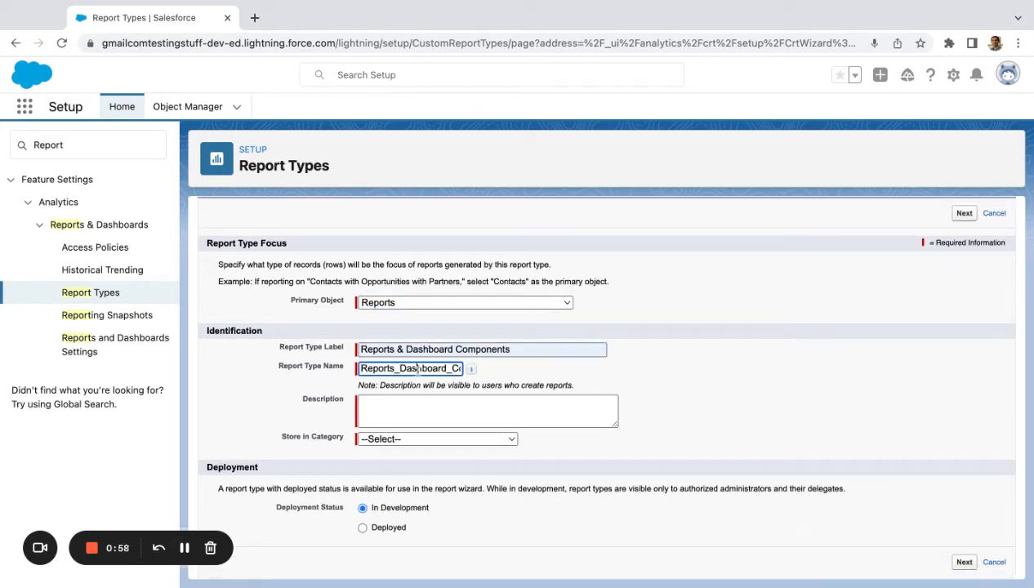
type("Reports & Dashboard Components")
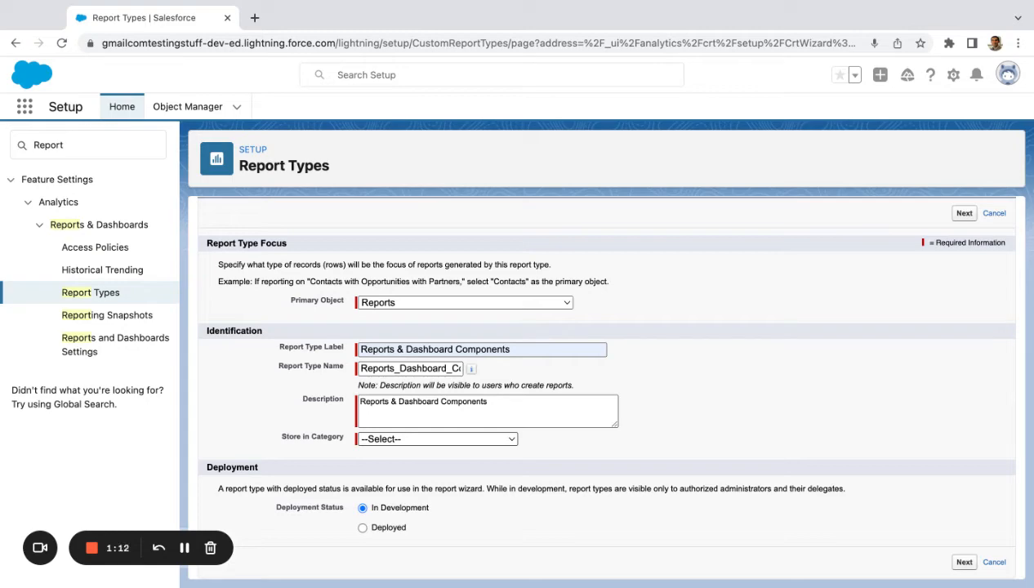
left_click(436, 438)
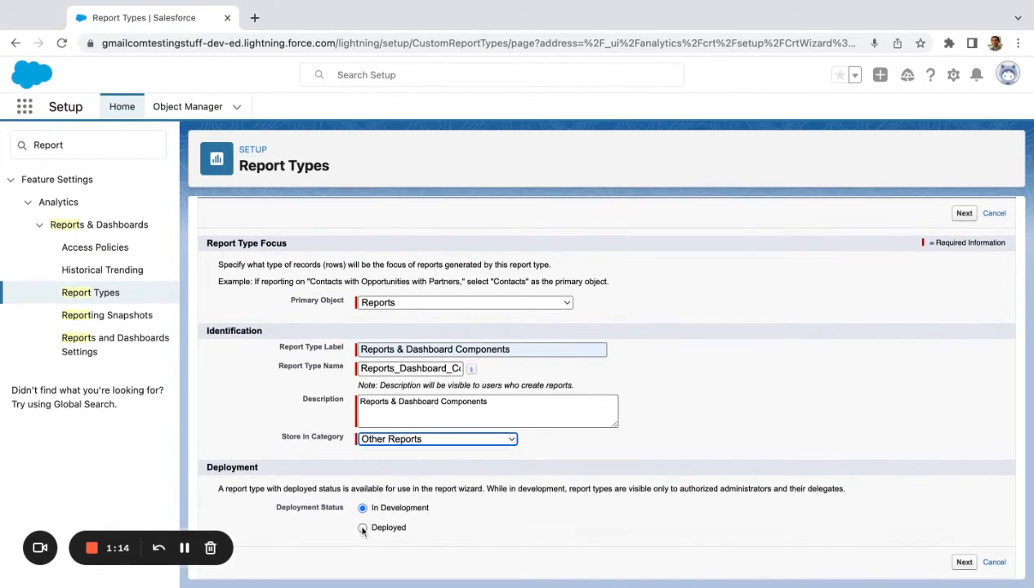
left_click(360, 527)
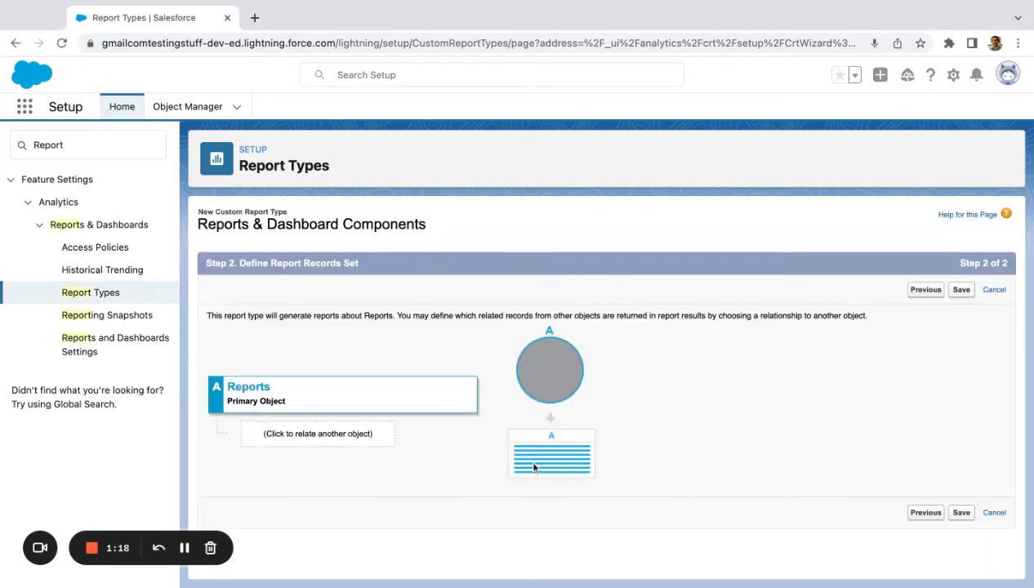
mouse_move(340, 462)
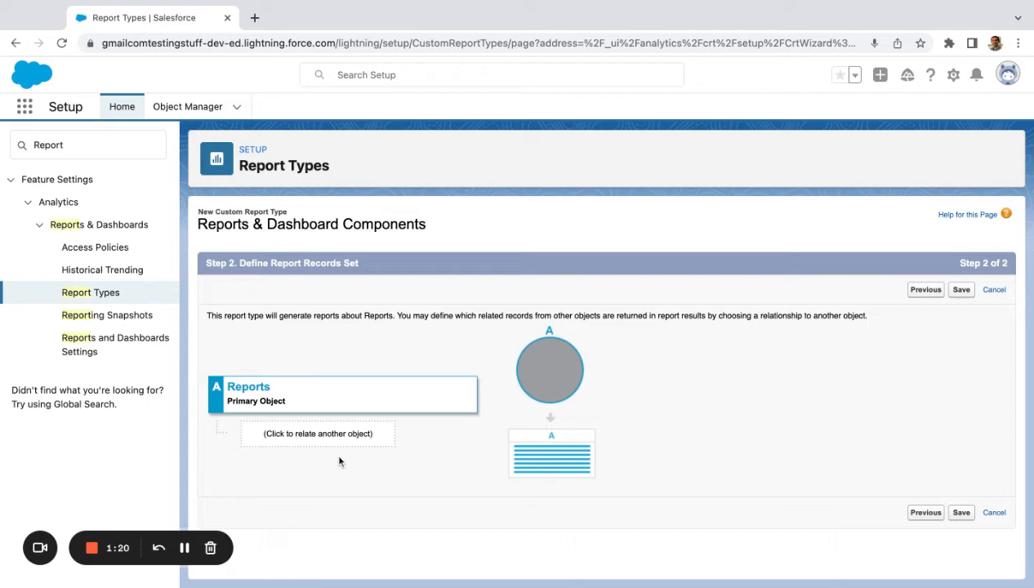
Step: Relate Dashboard Components as optional related records and save the report type
left_click(316, 434)
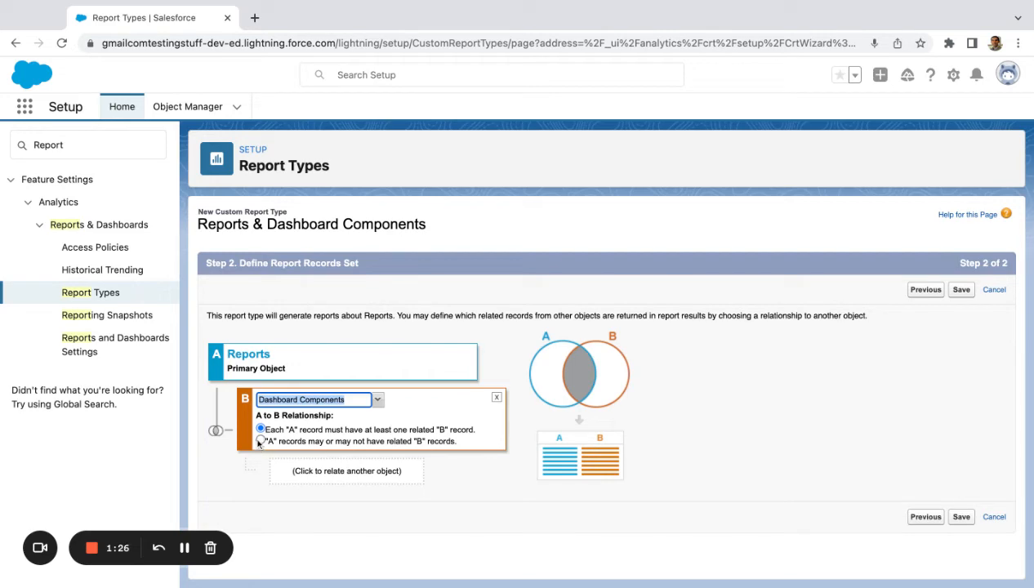
left_click(261, 441)
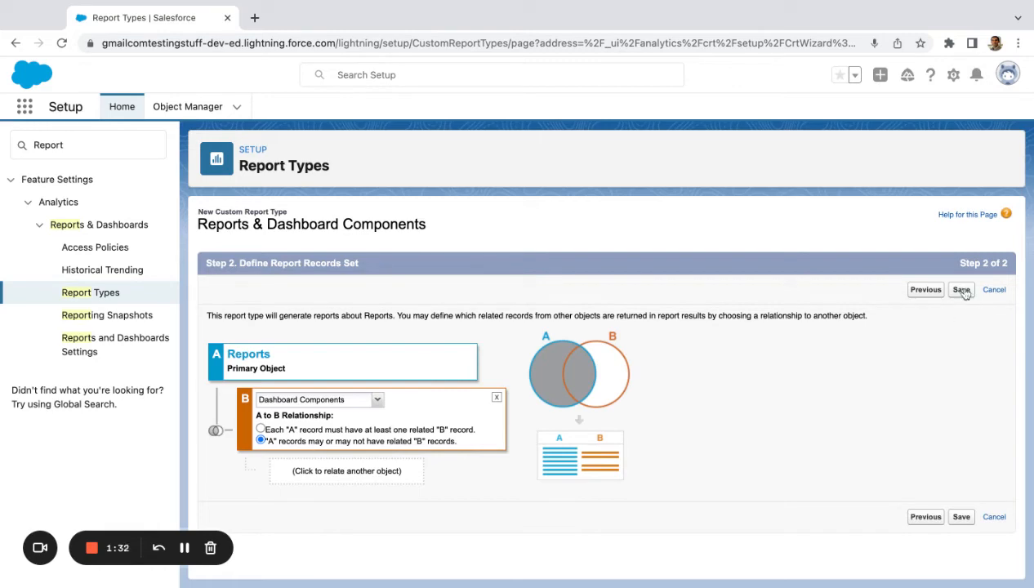
left_click(963, 290)
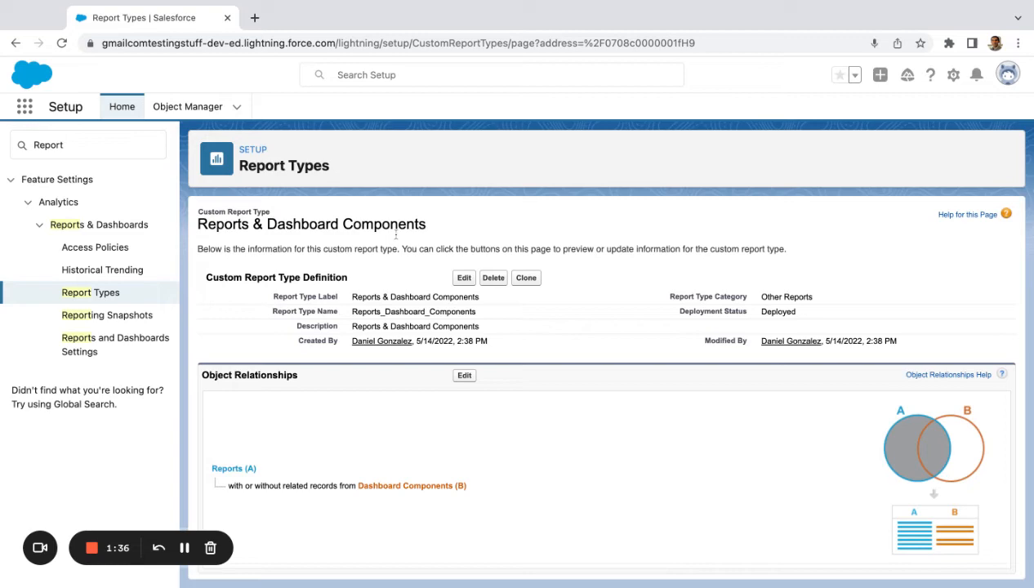
Step: Switch to the Sales Console app and go to its Reports list
left_click(23, 106)
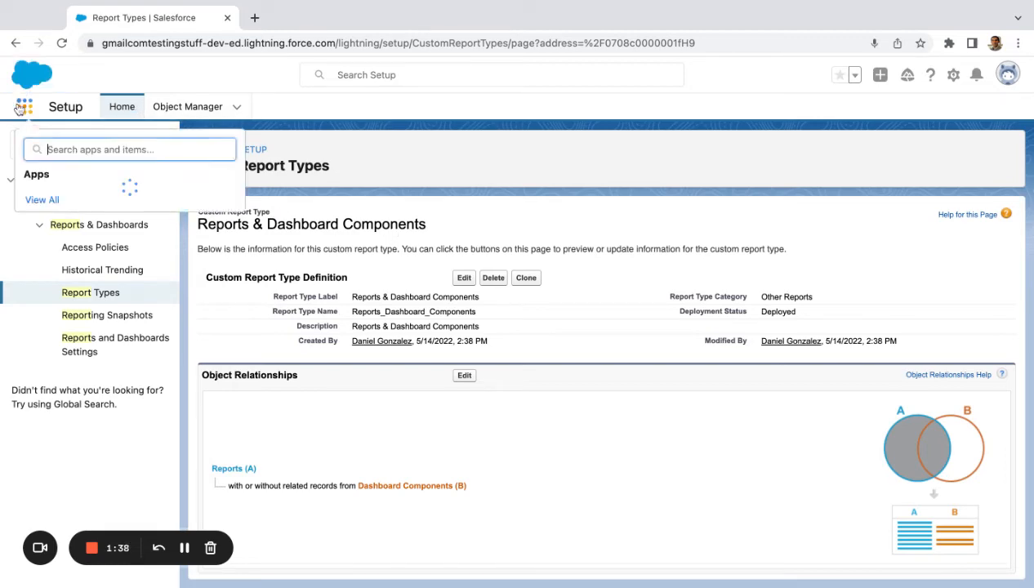
left_click(78, 314)
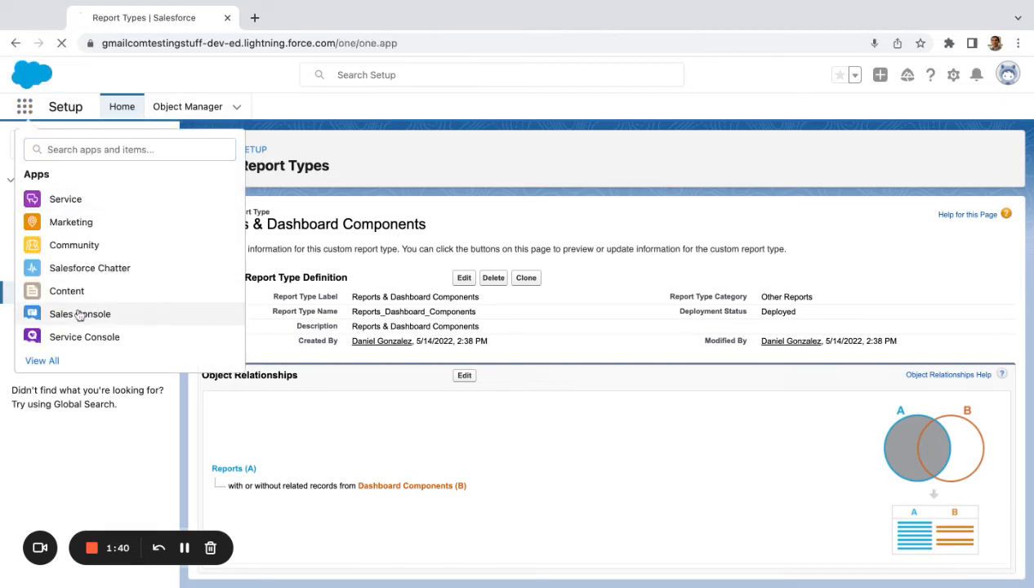
left_click(79, 313)
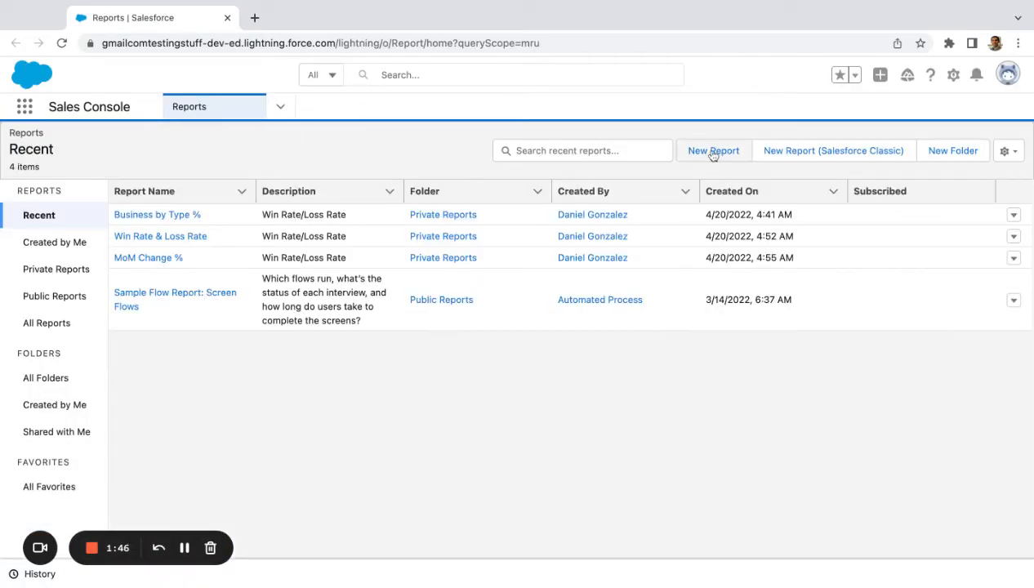
Step: Create a new report using the 'Reports & Dashboard Components' report type
left_click(712, 151)
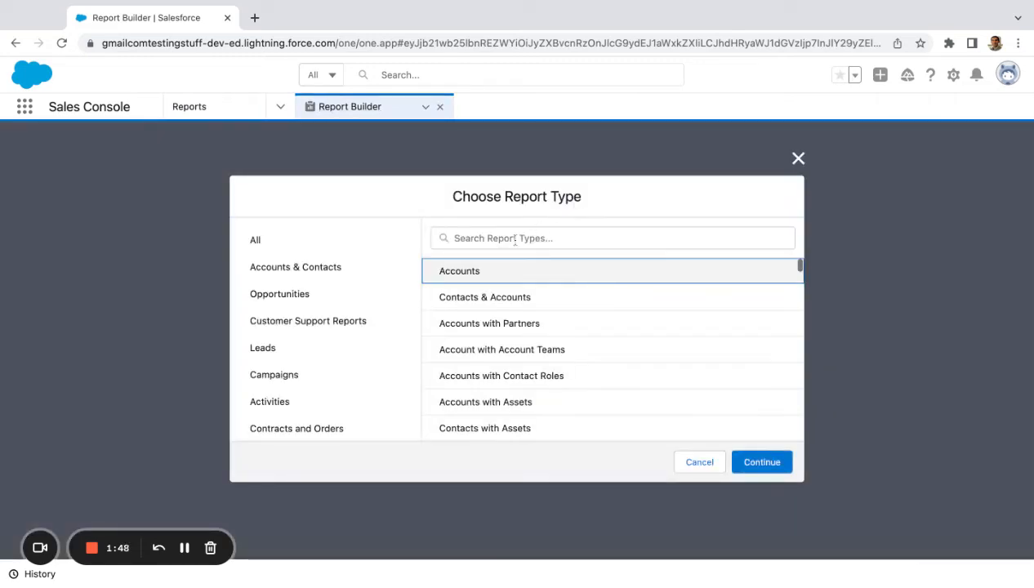
type("Reports")
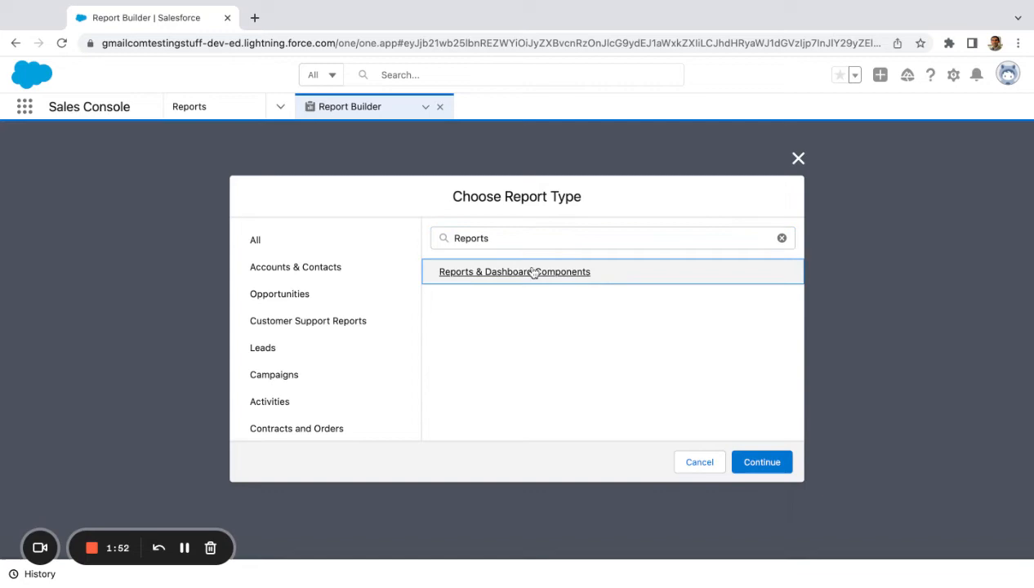
left_click(761, 462)
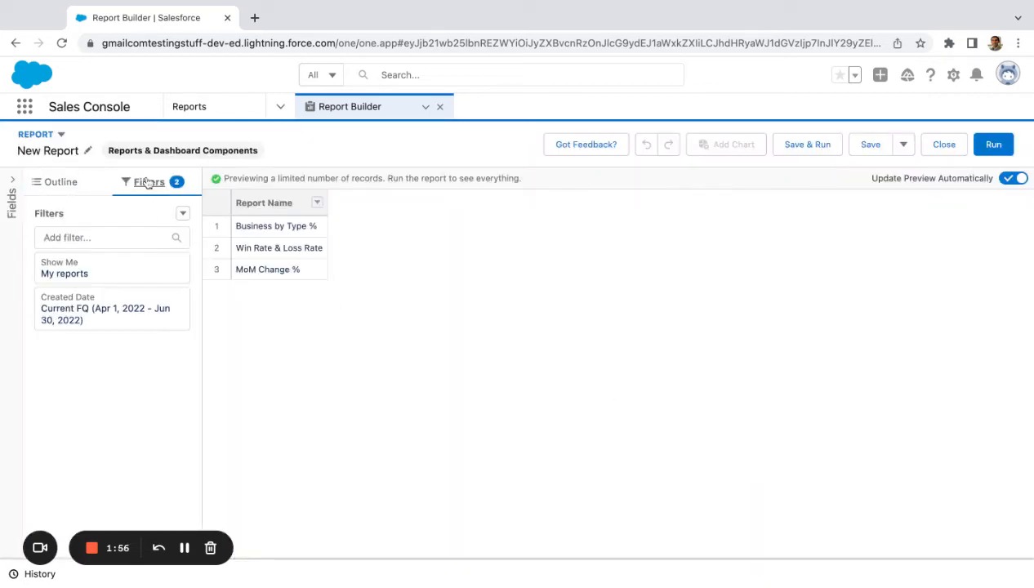
Step: Set the report's Created Date filter range to All Time
left_click(110, 268)
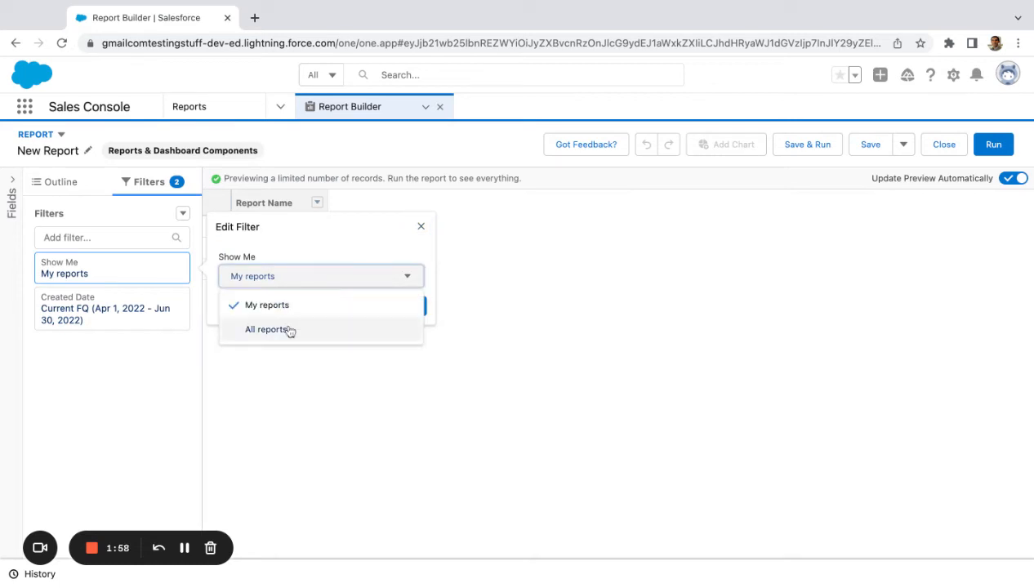
left_click(263, 329)
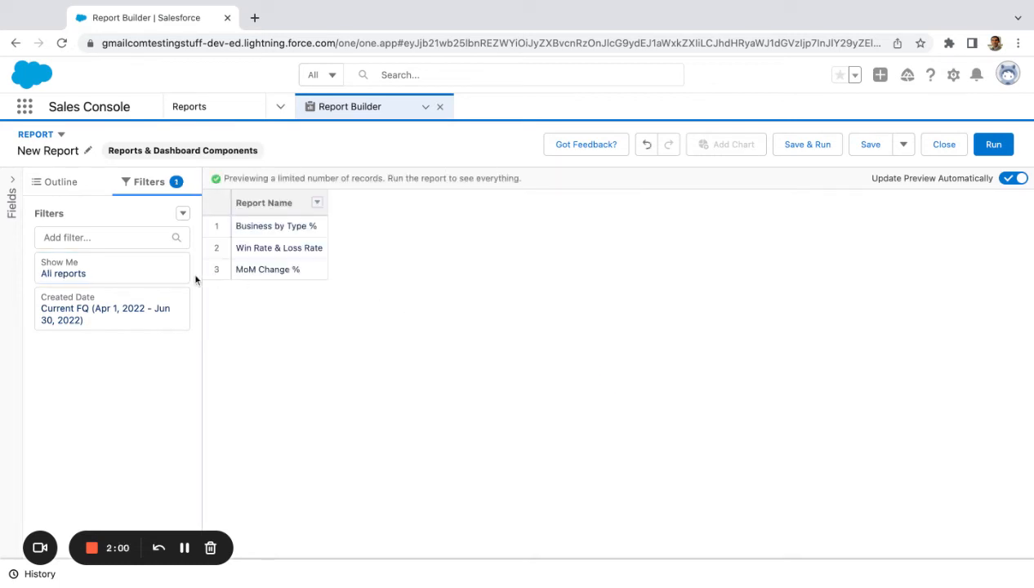
left_click(110, 308)
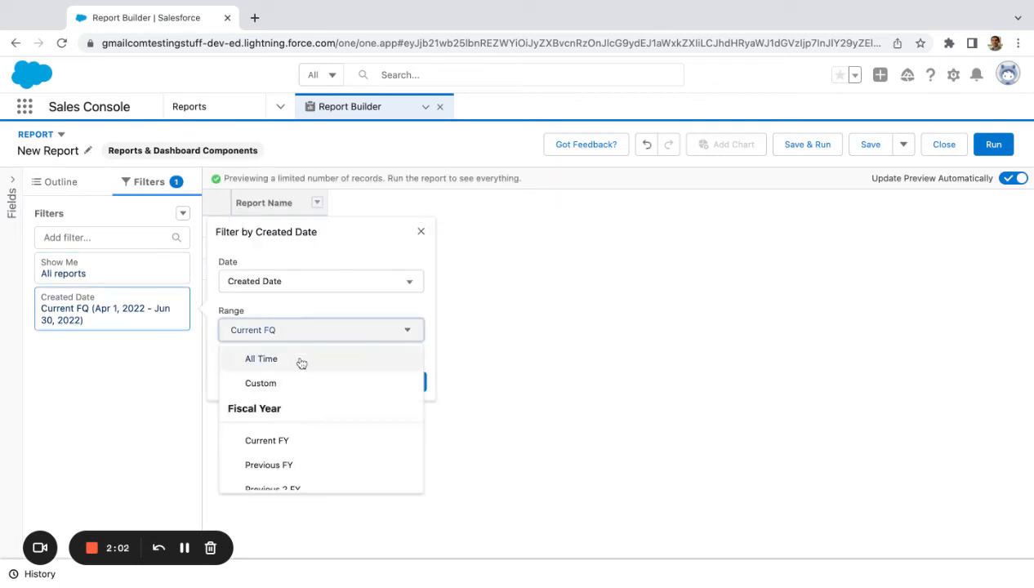
left_click(261, 358)
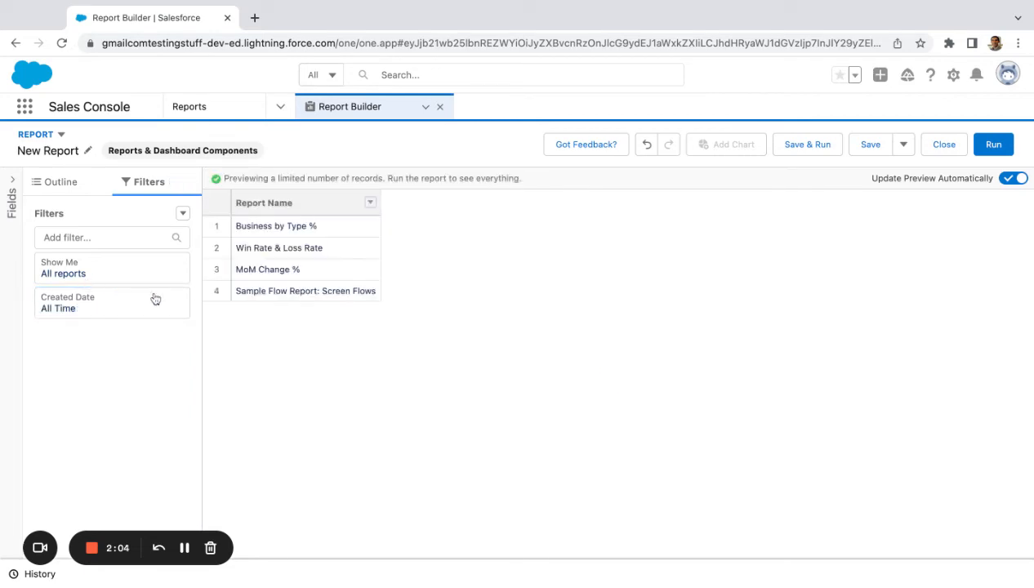
left_click(60, 182)
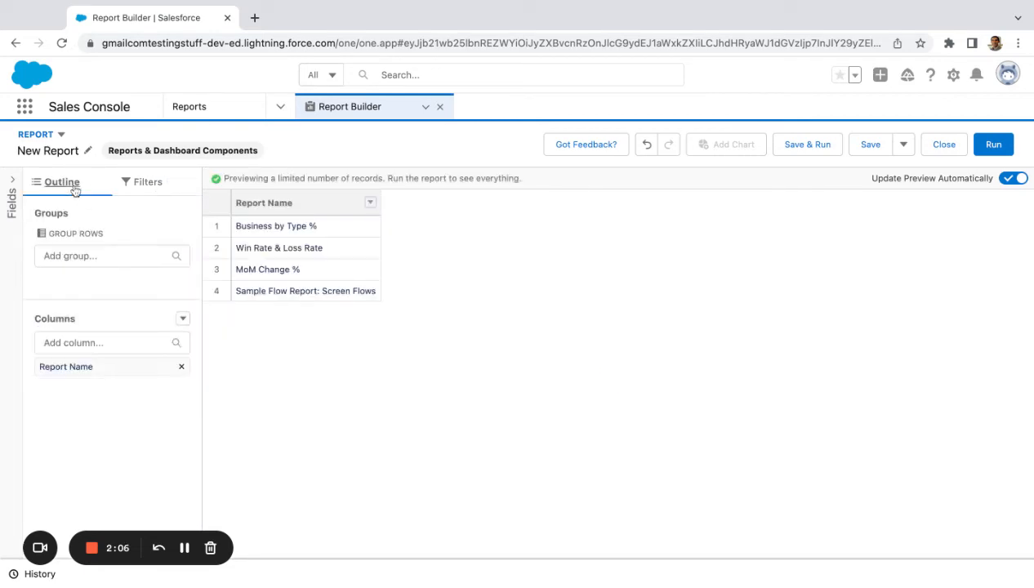
Step: Group rows by Dashboard: Title and add a Last Run column
type("Dash")
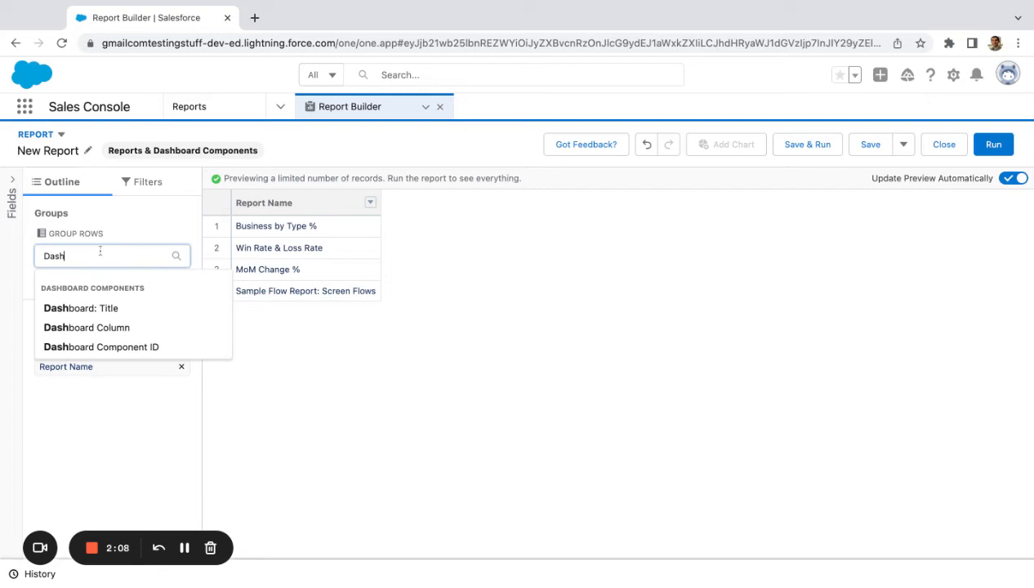
left_click(80, 309)
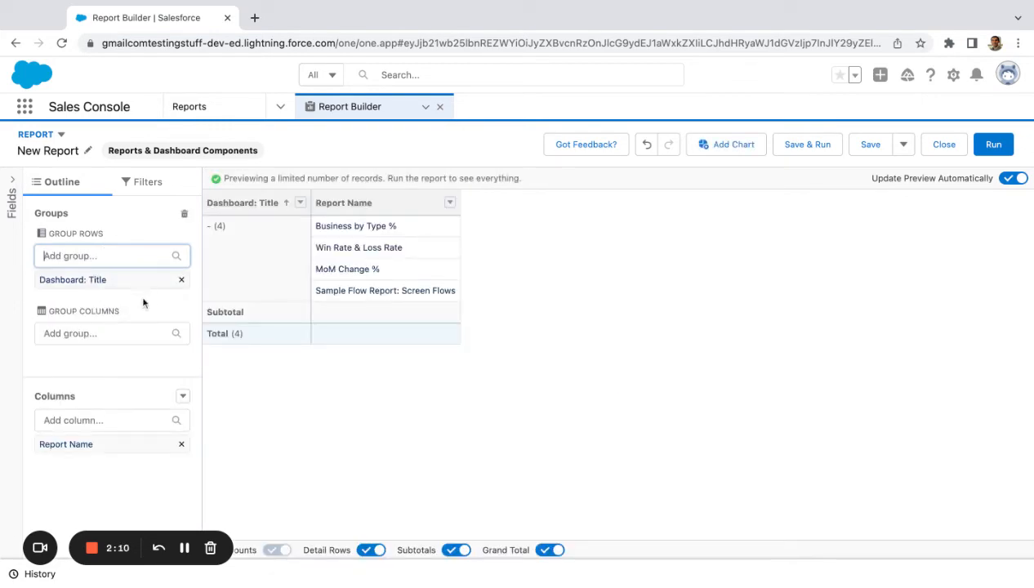
mouse_move(351, 245)
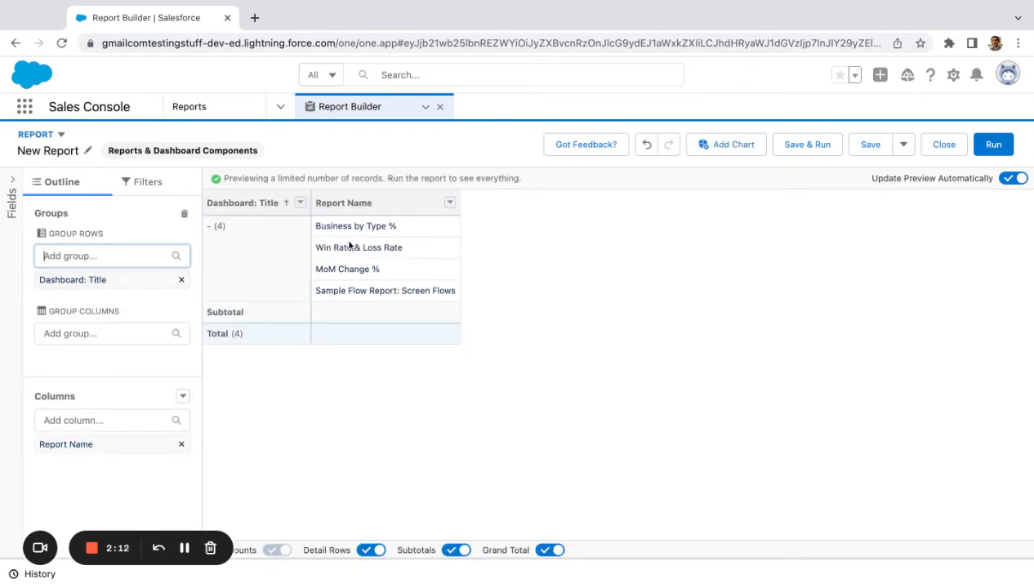
mouse_move(332, 236)
type("Last Run")
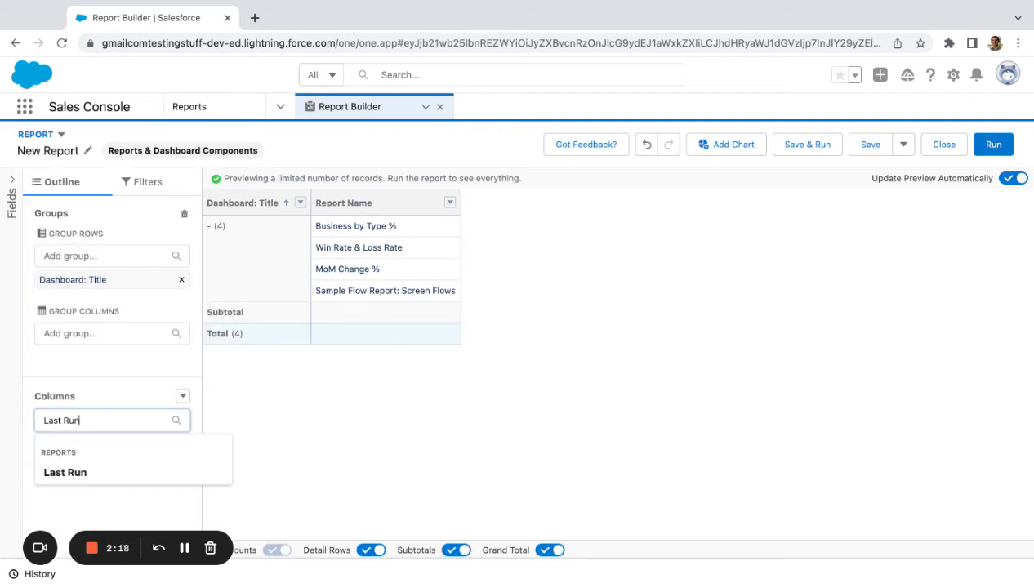
left_click(65, 472)
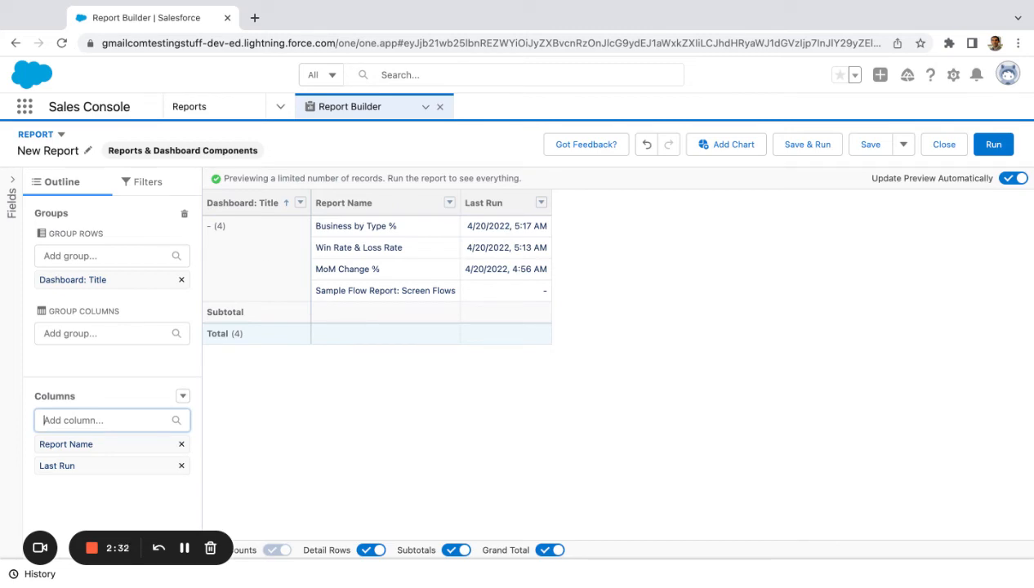
mouse_move(484, 308)
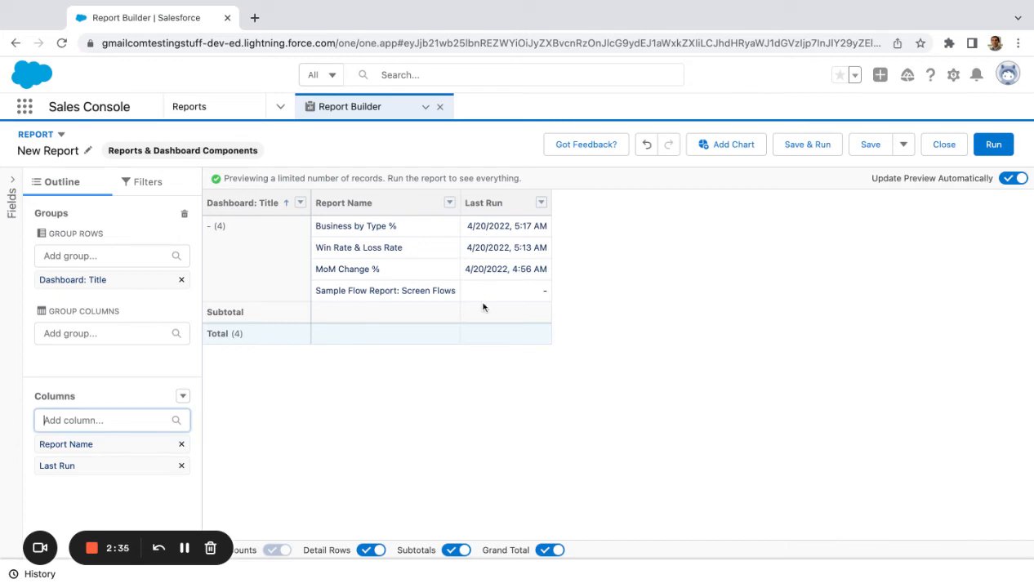
mouse_move(673, 356)
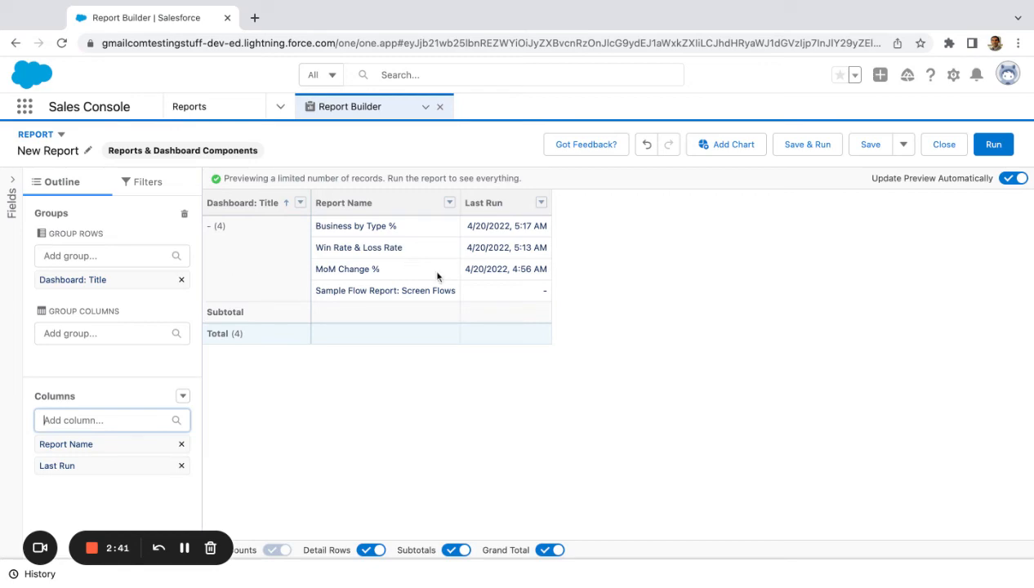
mouse_move(941, 145)
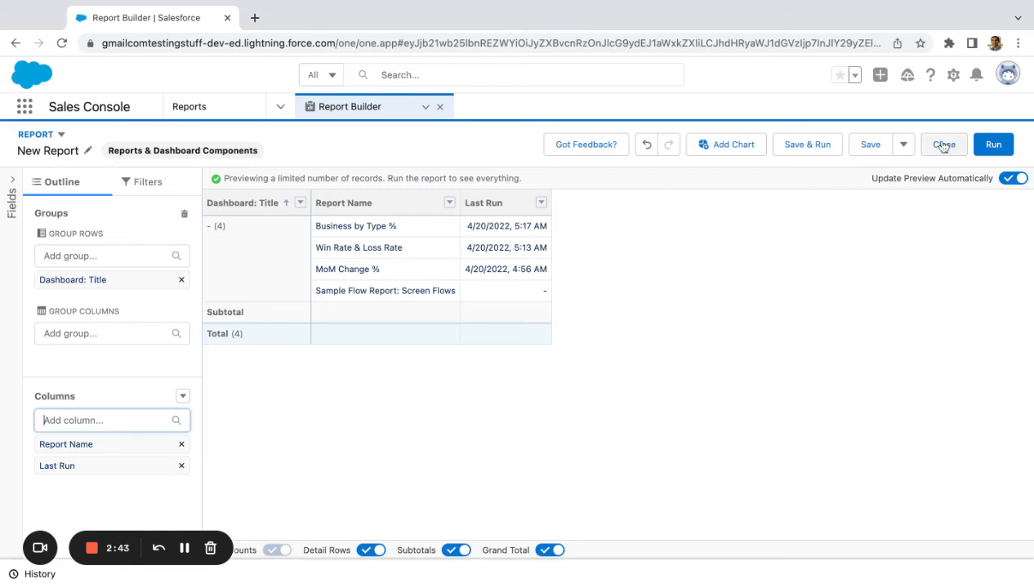
Step: Close the Report Builder to view the finished report results
left_click(943, 144)
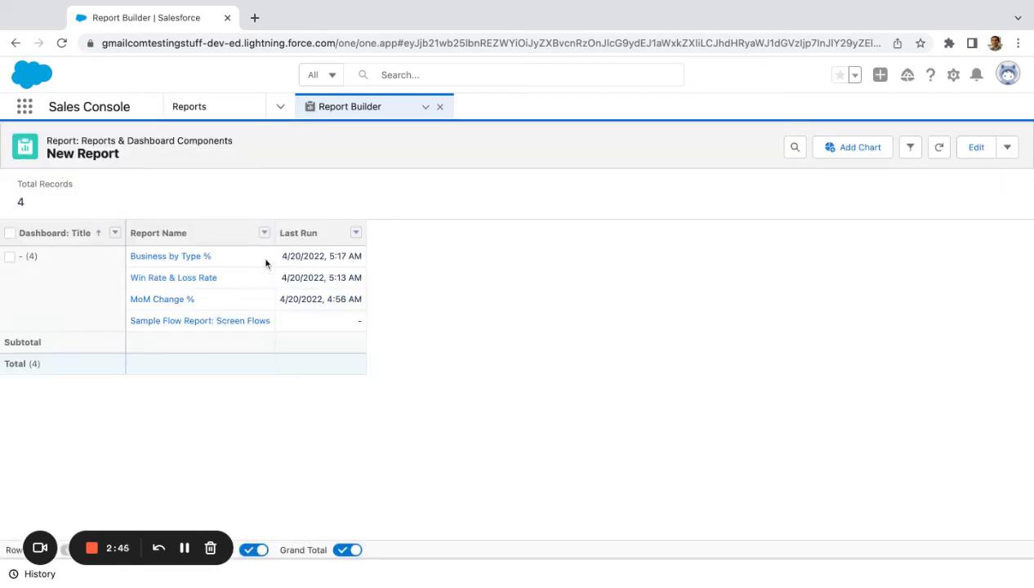
mouse_move(222, 299)
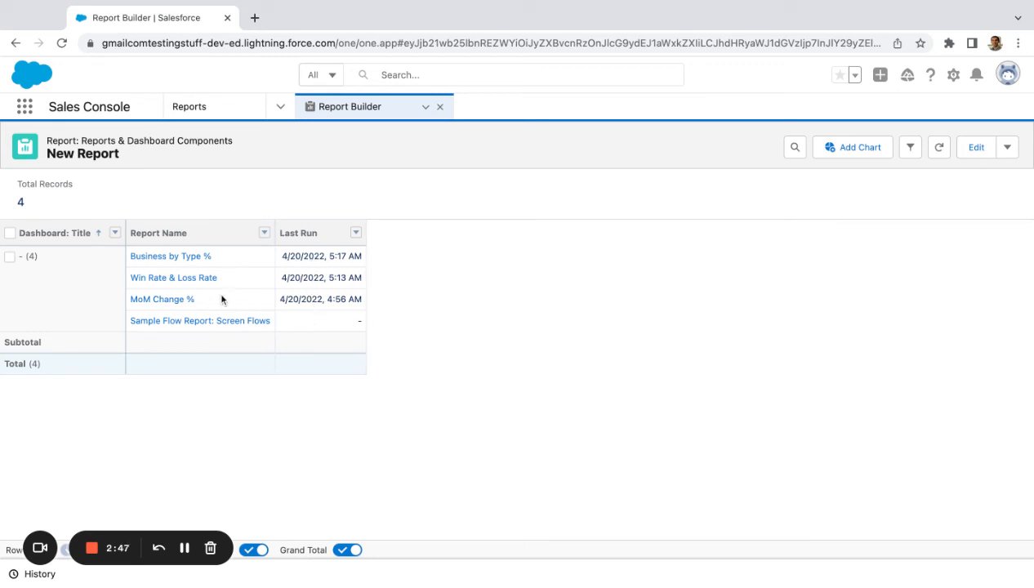
mouse_move(35, 268)
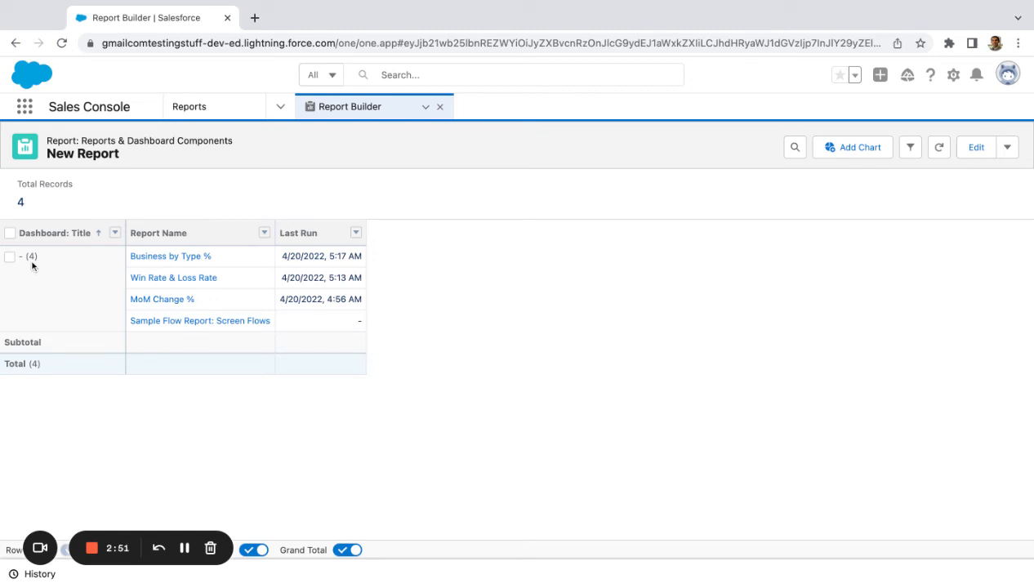
mouse_move(188, 262)
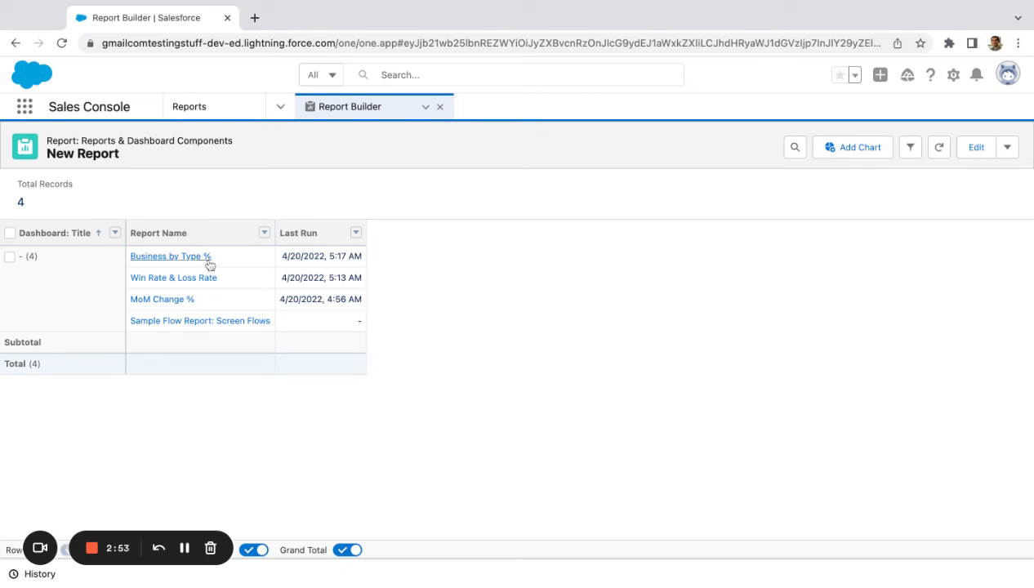
mouse_move(312, 317)
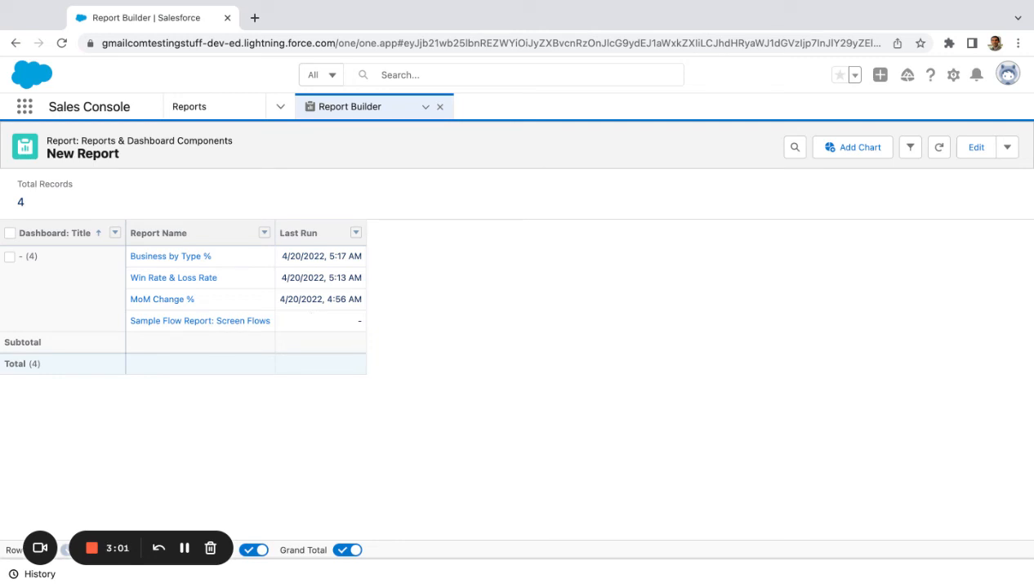
mouse_move(308, 305)
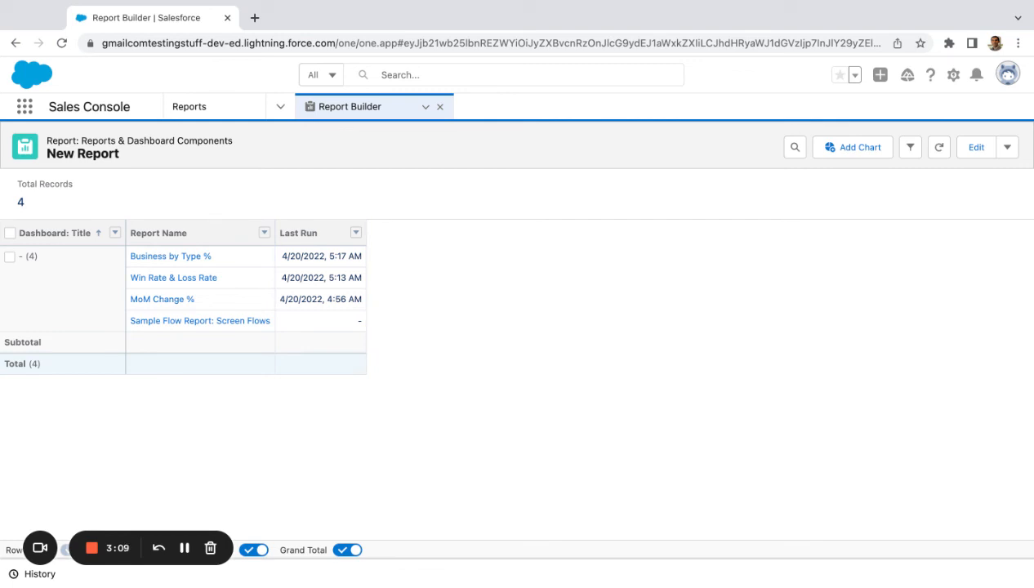
mouse_move(61, 263)
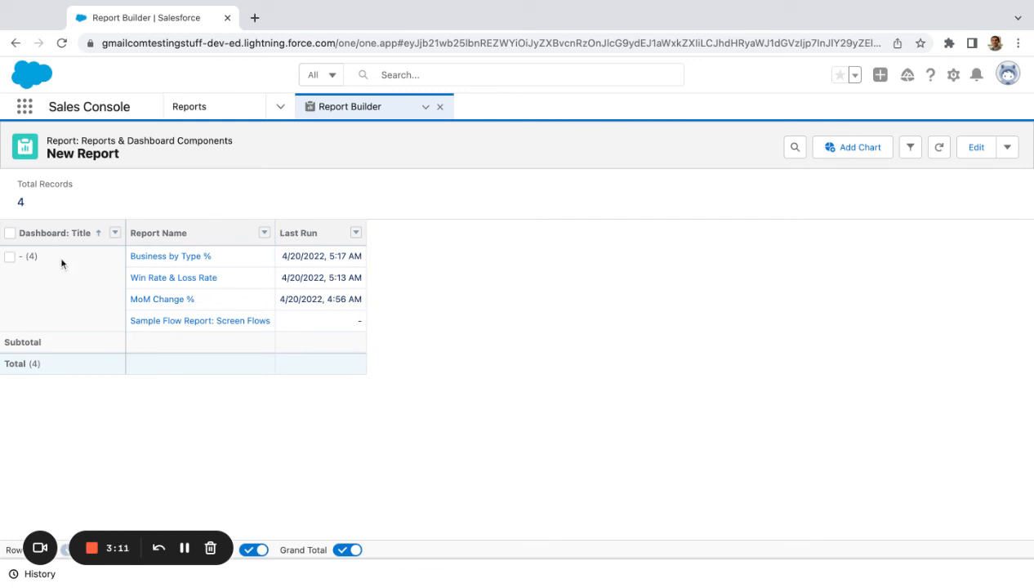
mouse_move(105, 254)
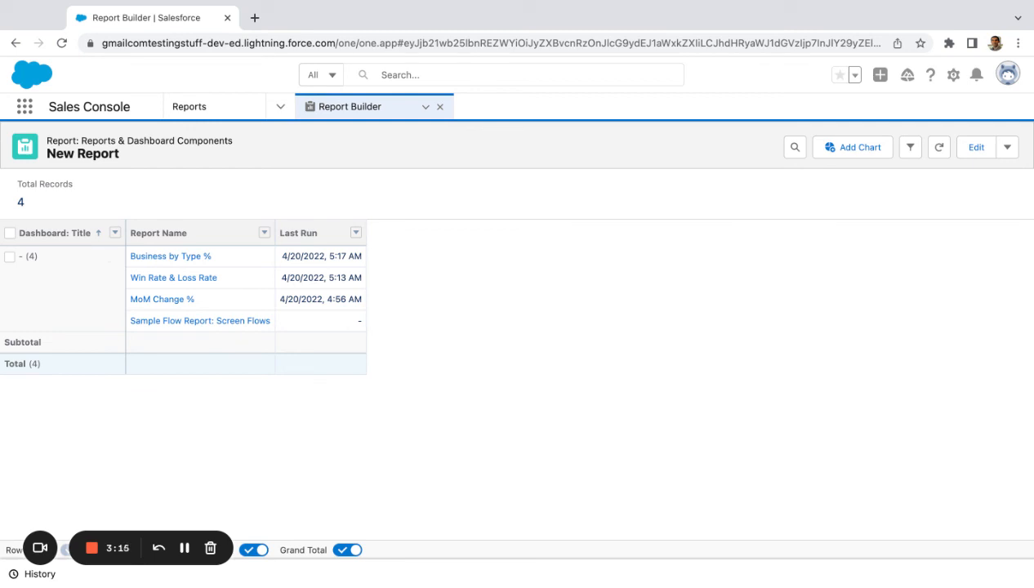
mouse_move(128, 159)
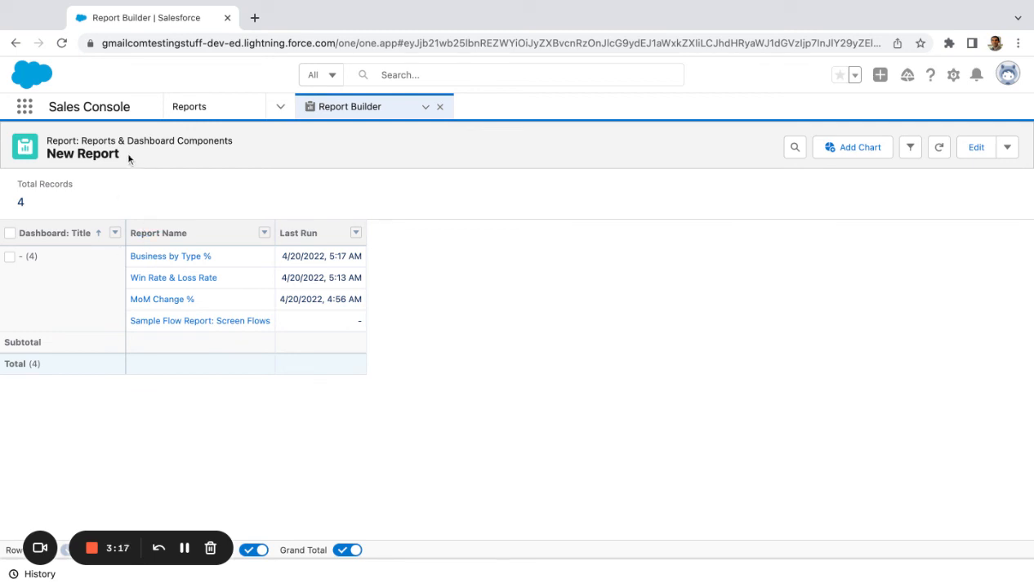
mouse_move(97, 210)
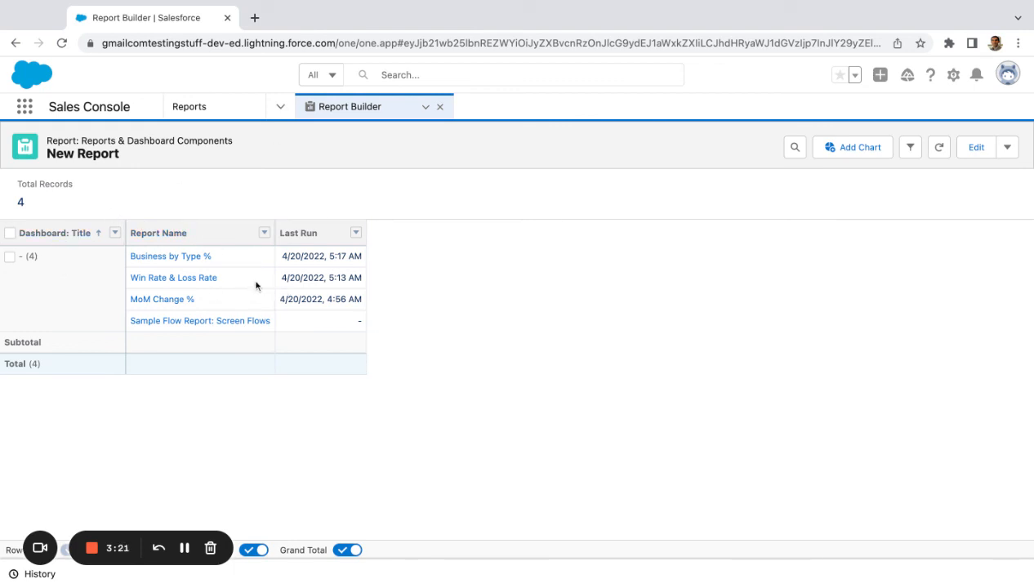
mouse_move(240, 280)
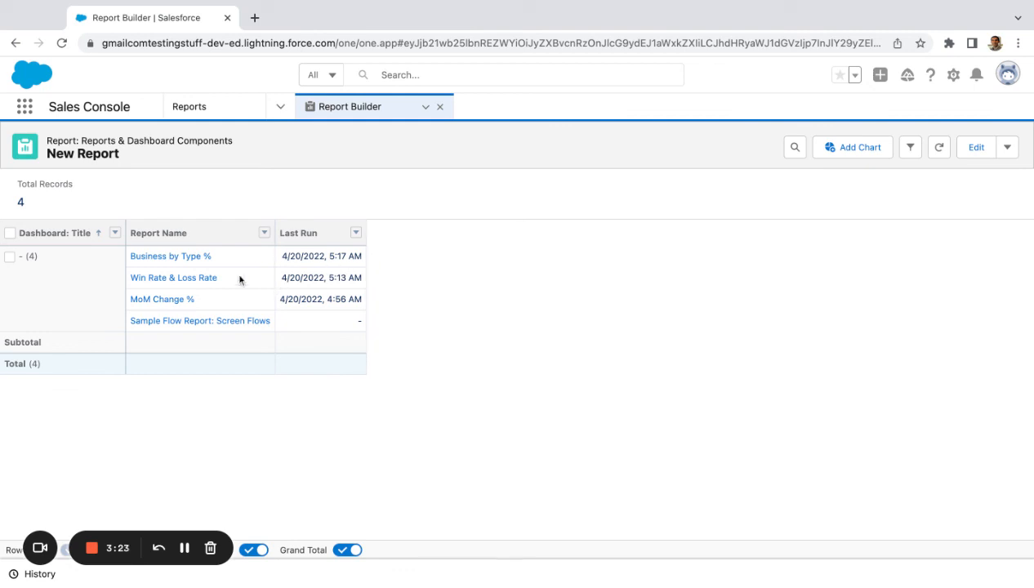
mouse_move(301, 325)
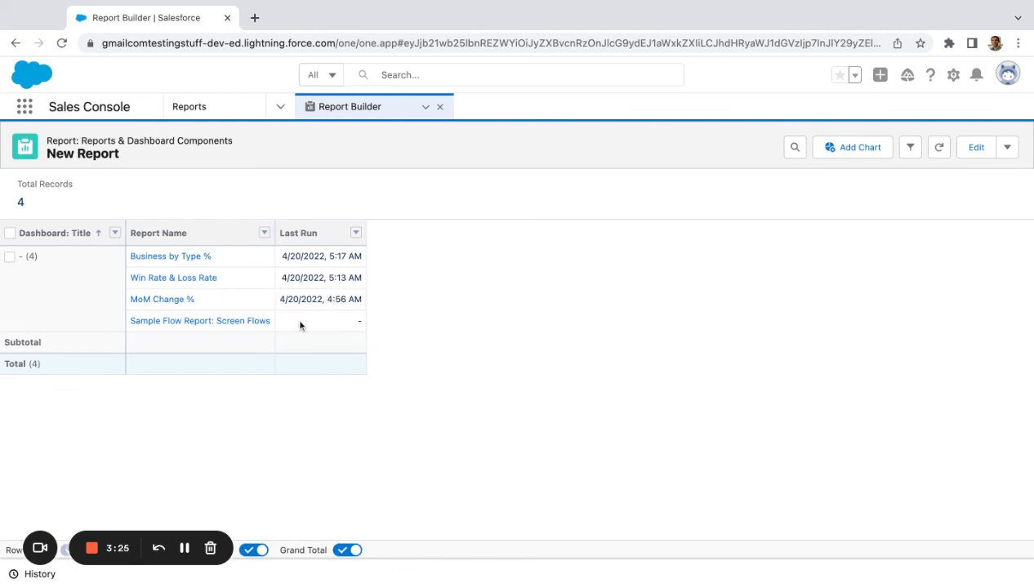